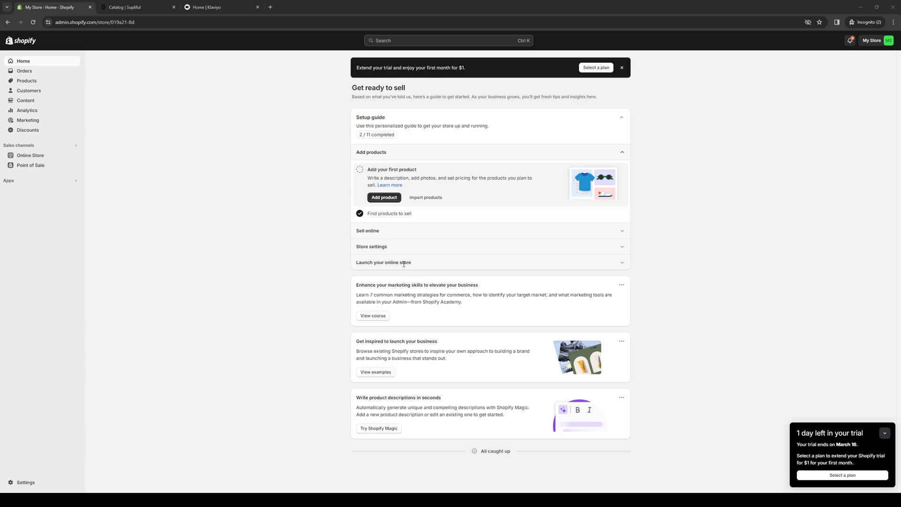
{"action": "mouse_move", "coordinate": [305, 141]}
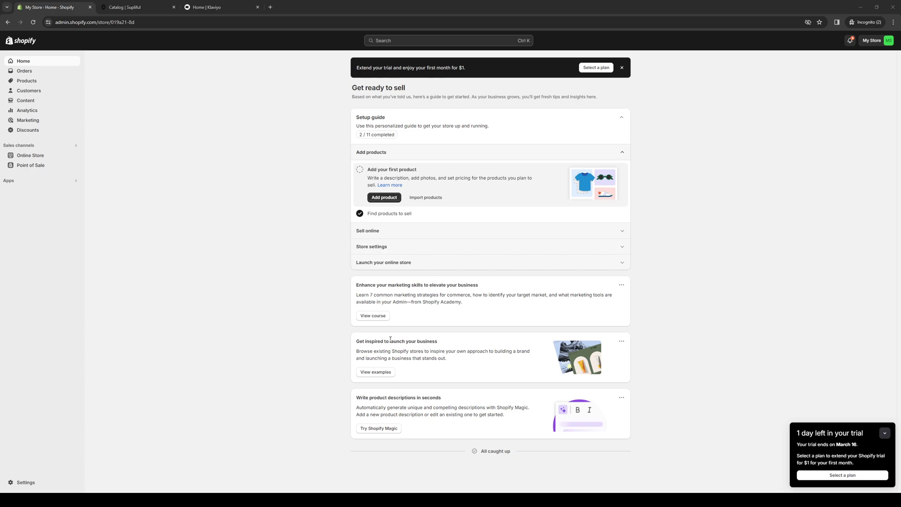
{"action": "mouse_move", "coordinate": [390, 339]}
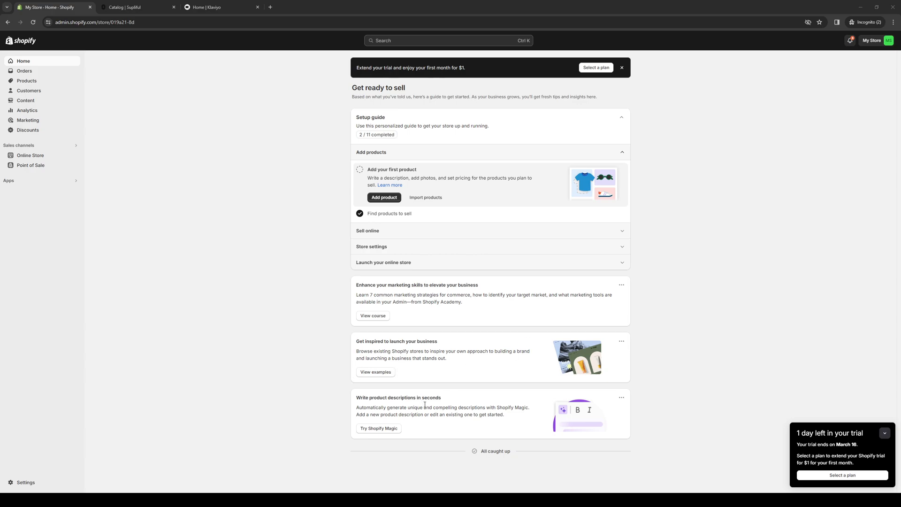
{"action": "mouse_move", "coordinate": [425, 404]}
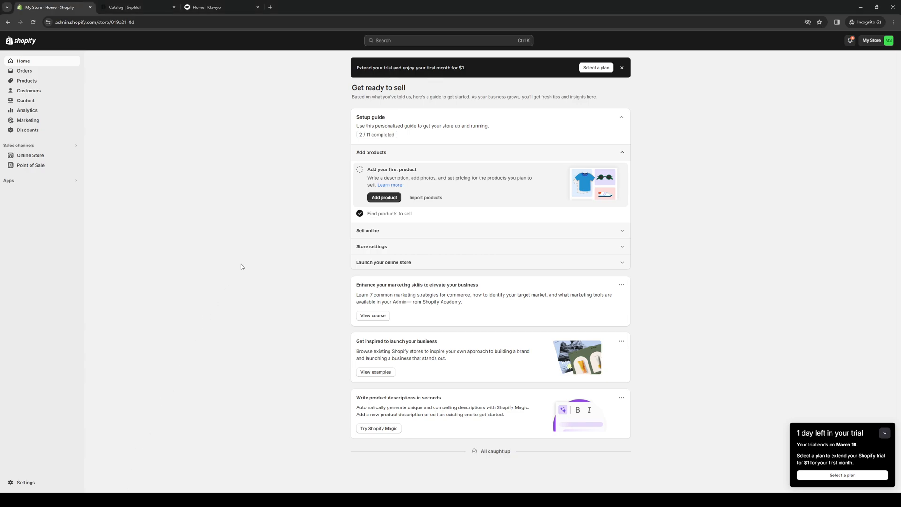
{"action": "mouse_move", "coordinate": [88, 53]}
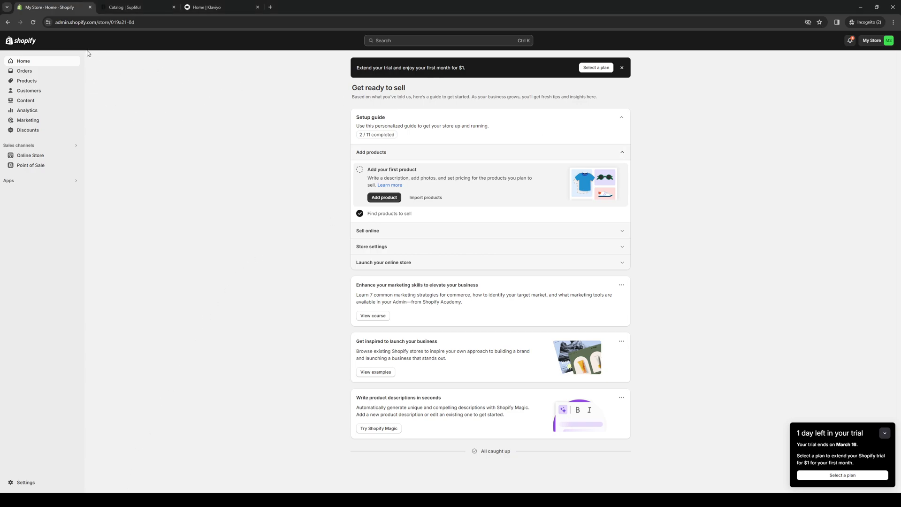
{"action": "mouse_move", "coordinate": [244, 173]}
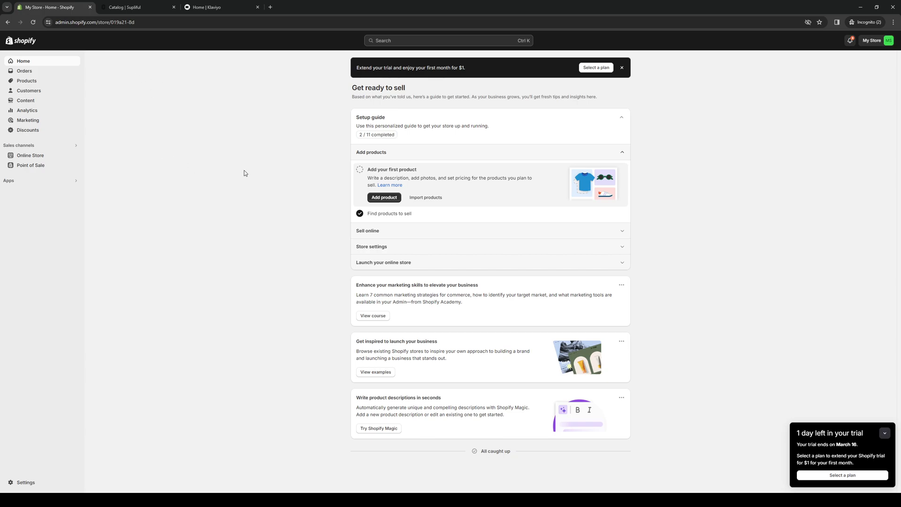
{"action": "mouse_move", "coordinate": [200, 71]}
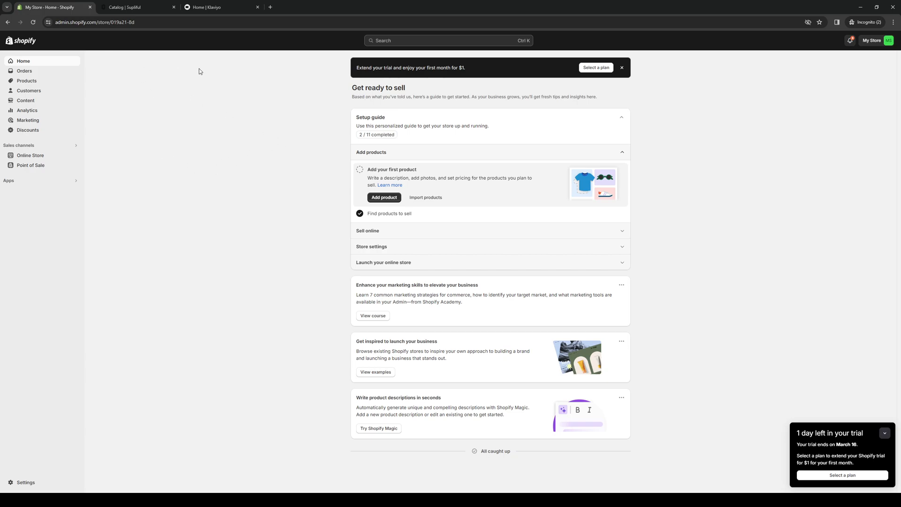
{"action": "mouse_move", "coordinate": [184, 264]}
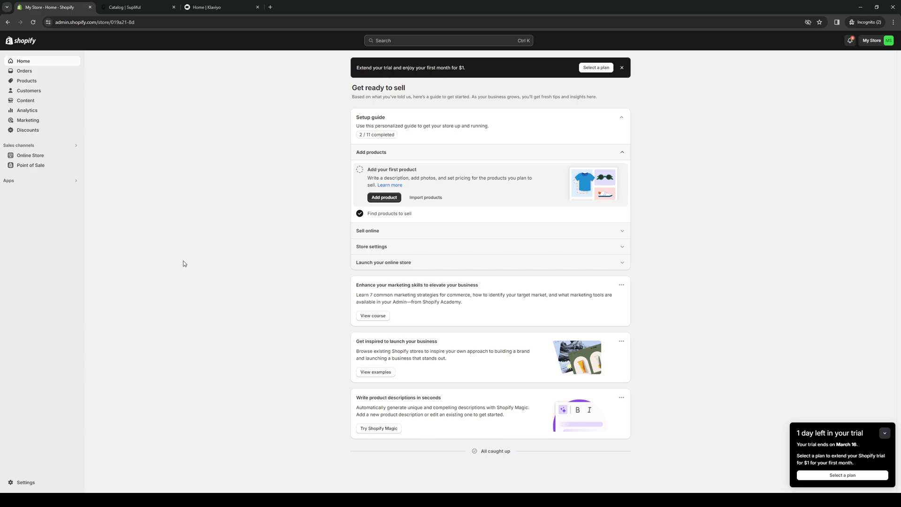
{"action": "mouse_move", "coordinate": [166, 225]}
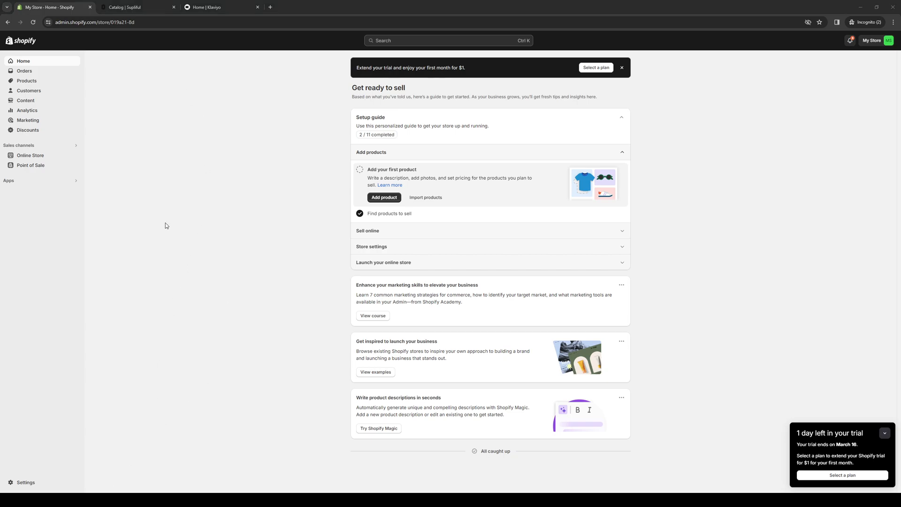
{"action": "mouse_move", "coordinate": [136, 446]}
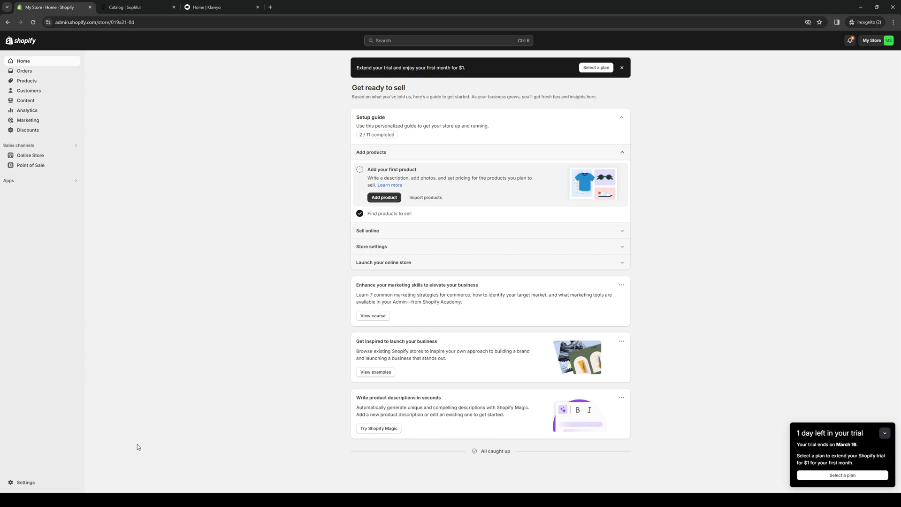
{"action": "mouse_move", "coordinate": [178, 404]}
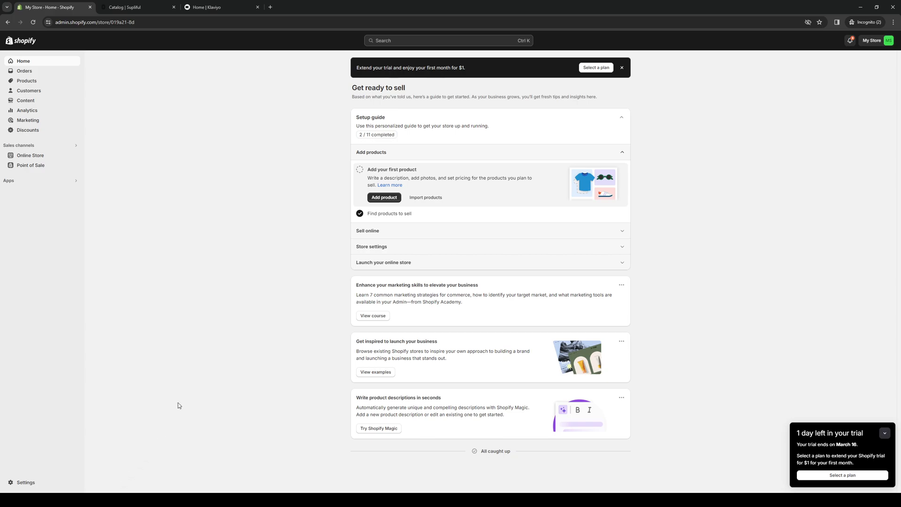
{"action": "mouse_move", "coordinate": [257, 277]}
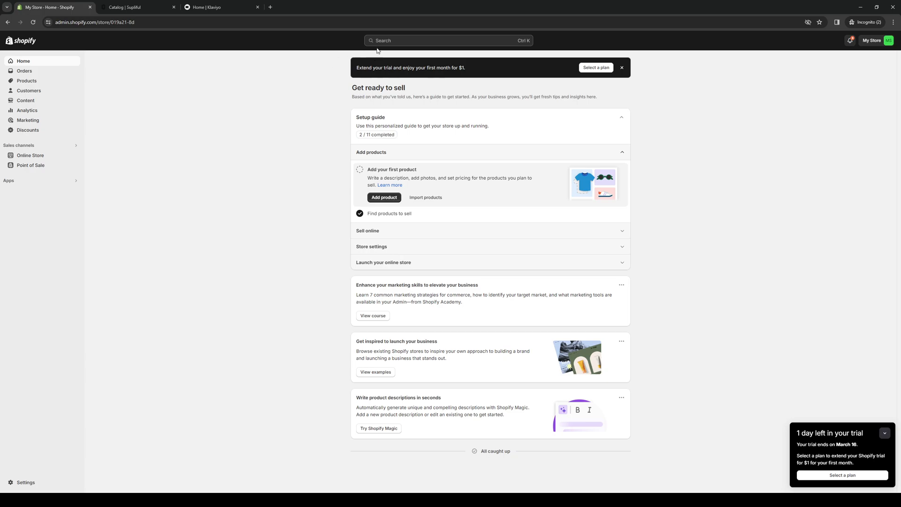
- Search the Shopify admin for 'fedex'
{"action": "left_click", "coordinate": [447, 41]}
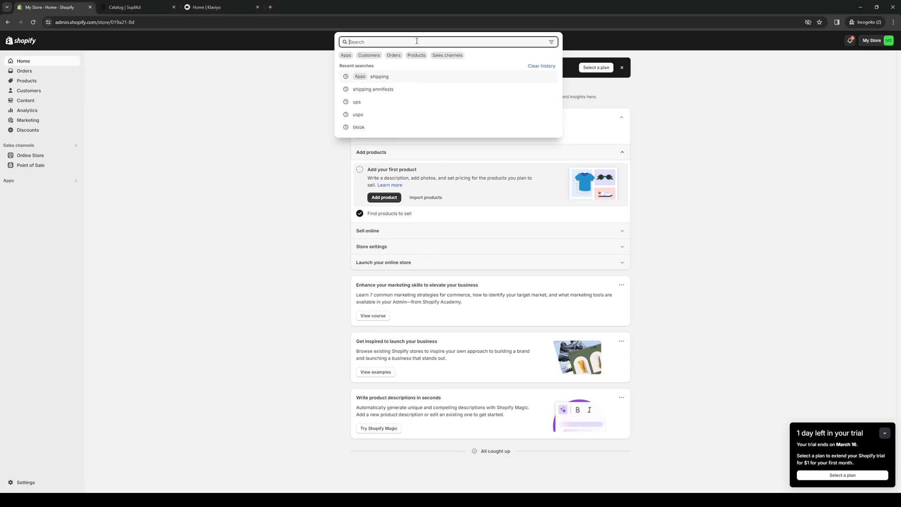
{"action": "type", "text": "fedex"}
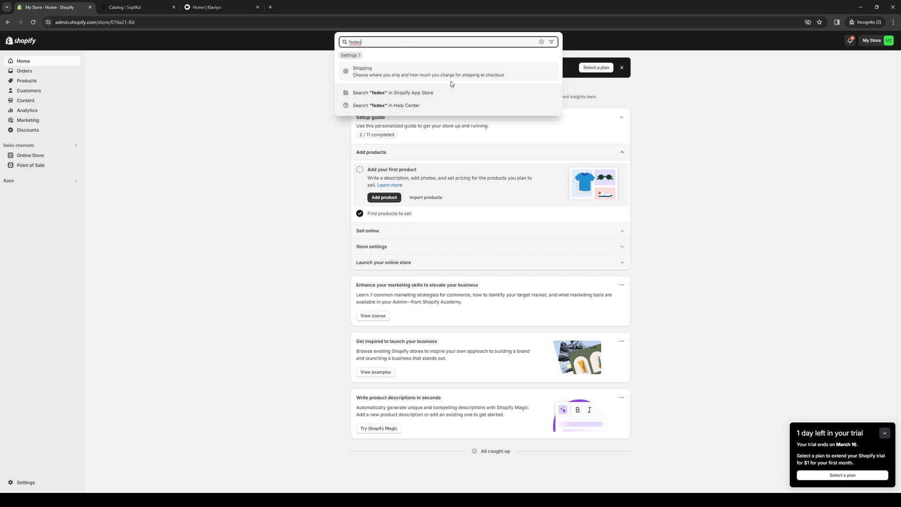
{"action": "mouse_move", "coordinate": [410, 75]}
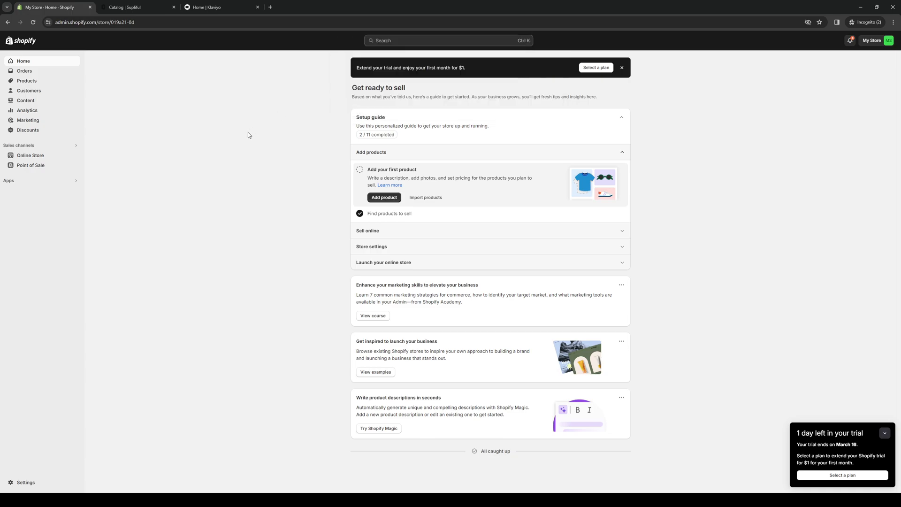
{"action": "mouse_move", "coordinate": [21, 189]}
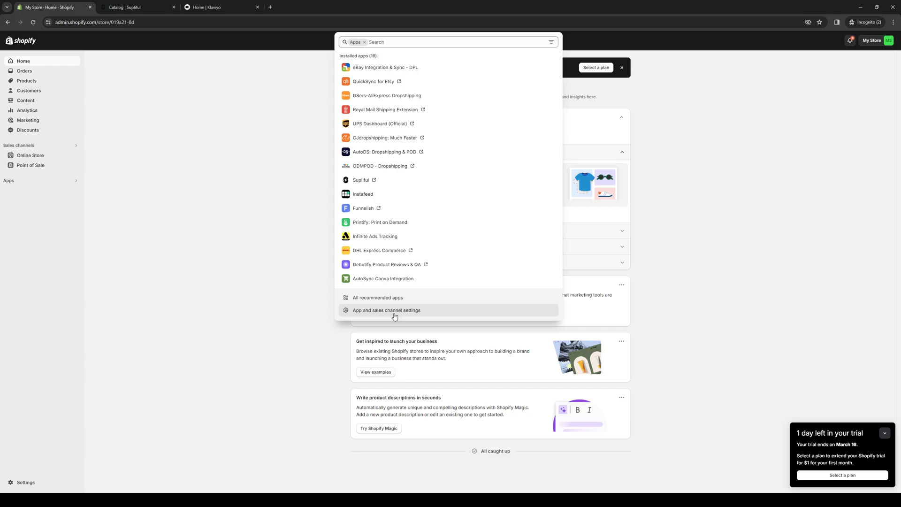
- Reach the Shopify App Store via the apps and sales channels settings
{"action": "left_click", "coordinate": [386, 310]}
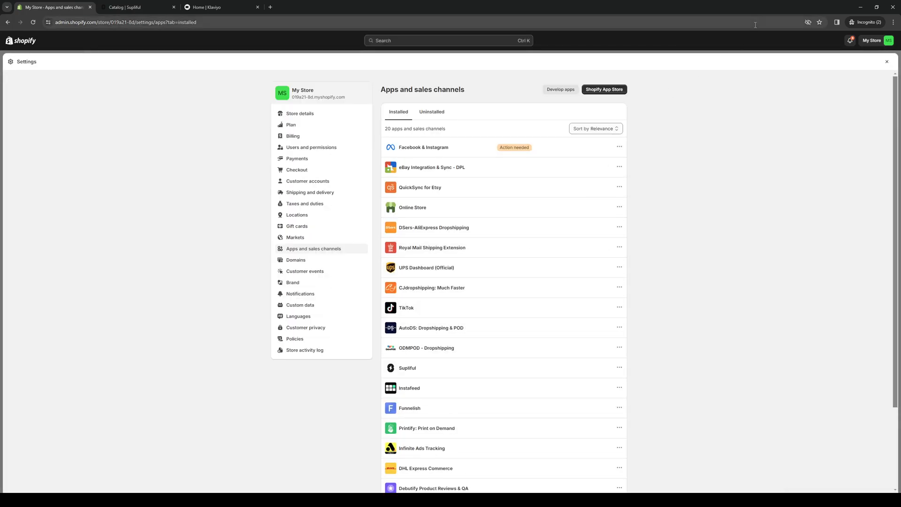
{"action": "left_click", "coordinate": [603, 90]}
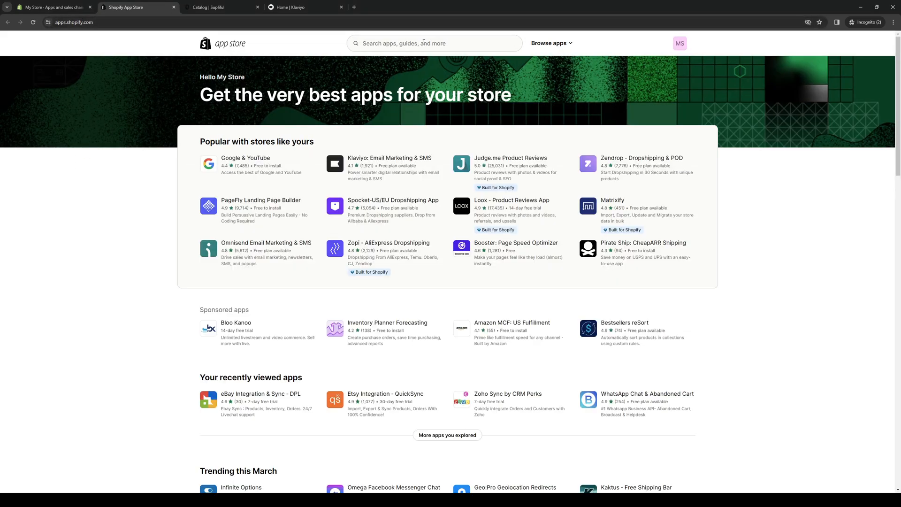
- Search the App Store for 'fedex' to list 134 apps
{"action": "type", "text": "fedex"}
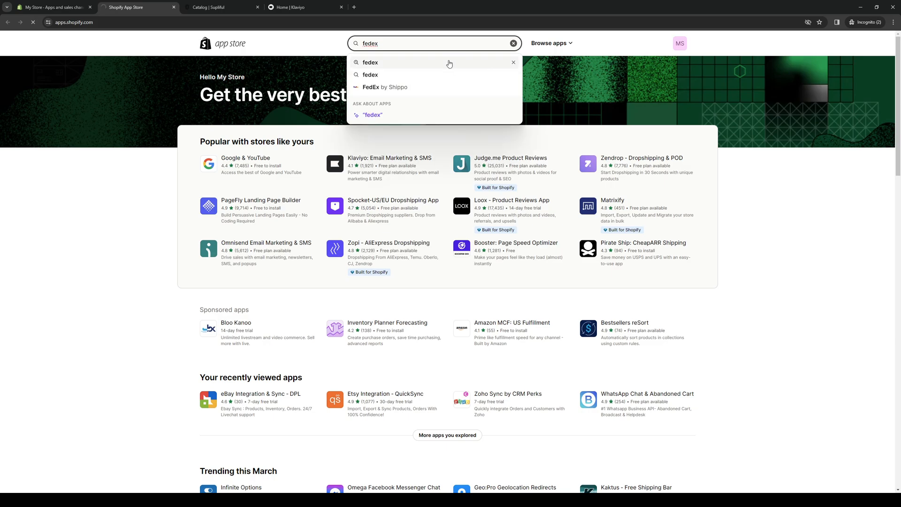
{"action": "left_click", "coordinate": [370, 74]}
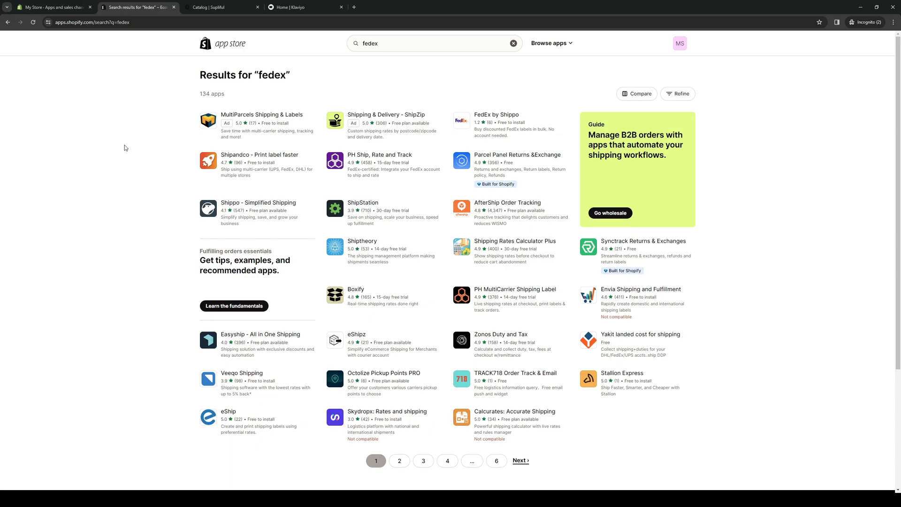
{"action": "mouse_move", "coordinate": [133, 234]}
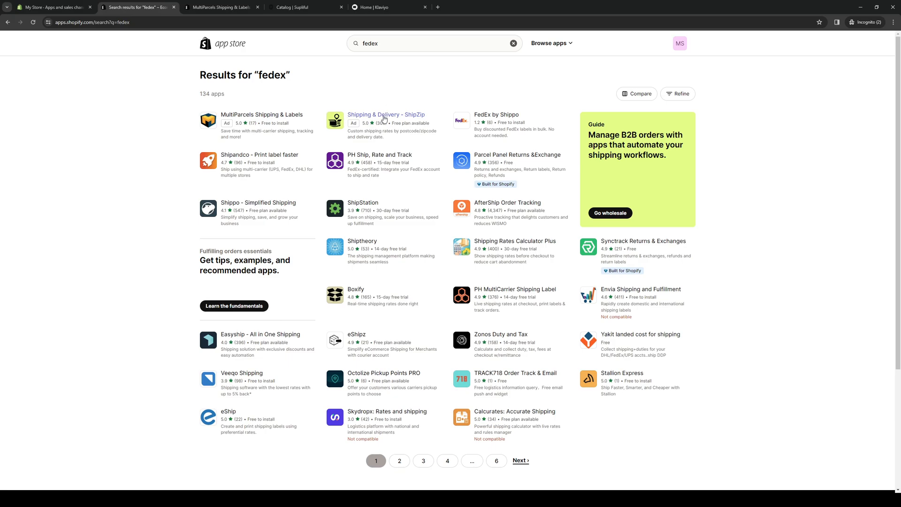
- Open the MultiParcels Shipping & Labels listing, then view the ShipZip listing
{"action": "left_click", "coordinate": [385, 114]}
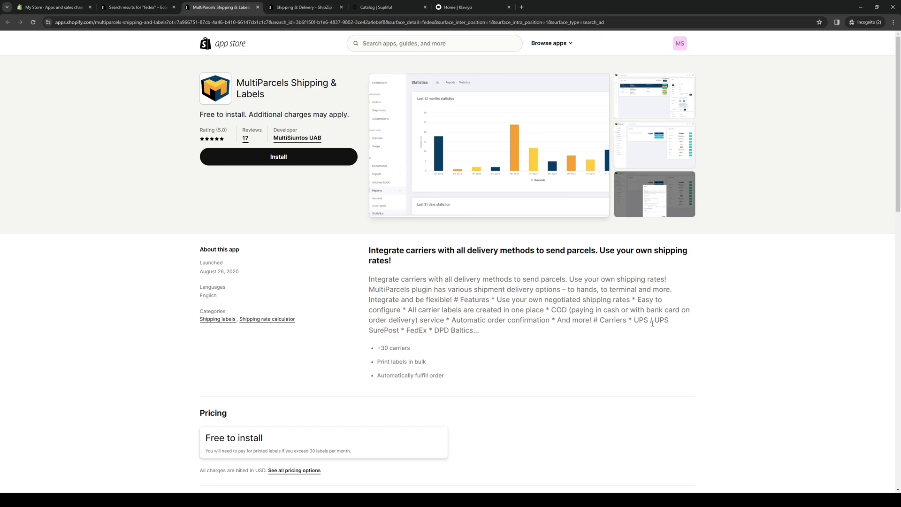
{"action": "mouse_move", "coordinate": [658, 323]}
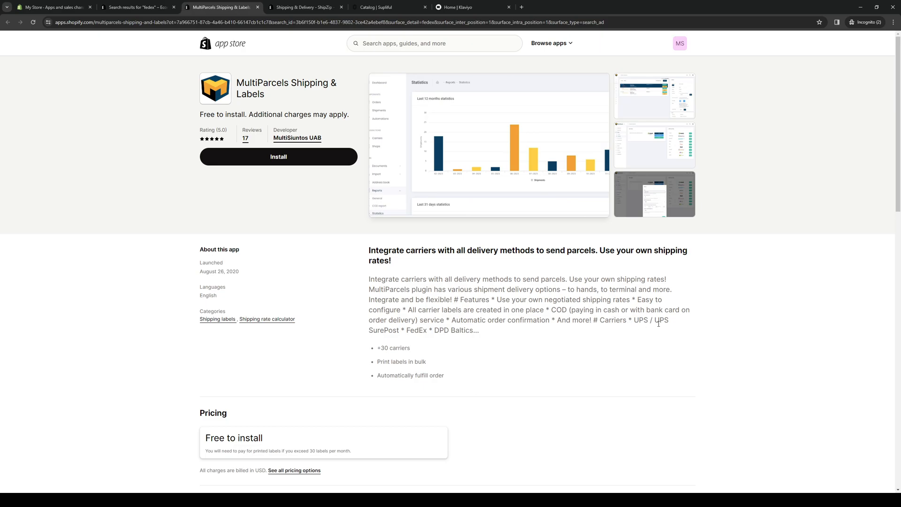
{"action": "mouse_move", "coordinate": [407, 344]}
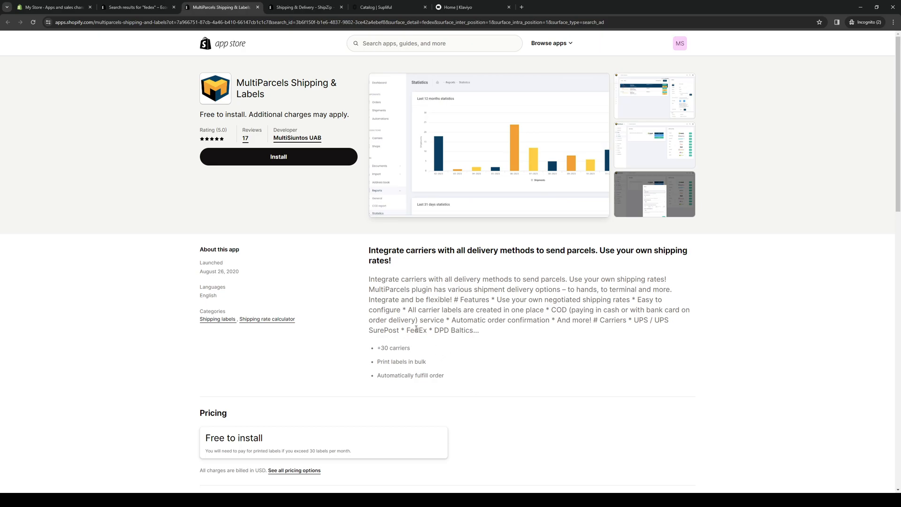
{"action": "left_click", "coordinate": [305, 7]}
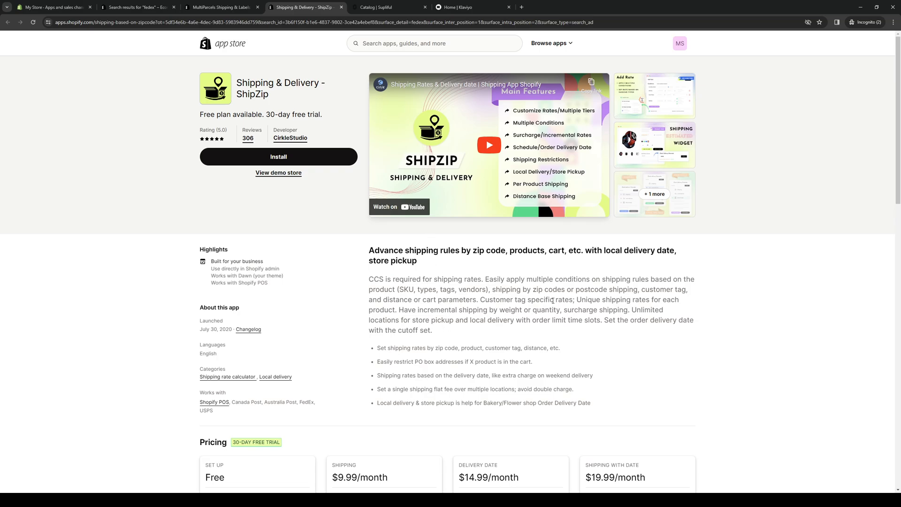
- Review ShipZip's features and pricing plans, then return to the fedex results
{"action": "scroll", "scroll_direction": "down", "scroll_amount": 3}
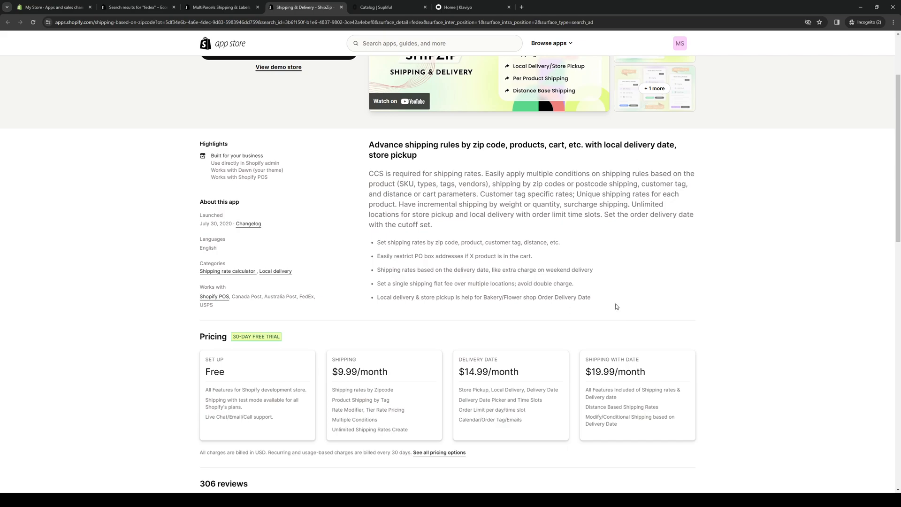
{"action": "mouse_move", "coordinate": [430, 316]}
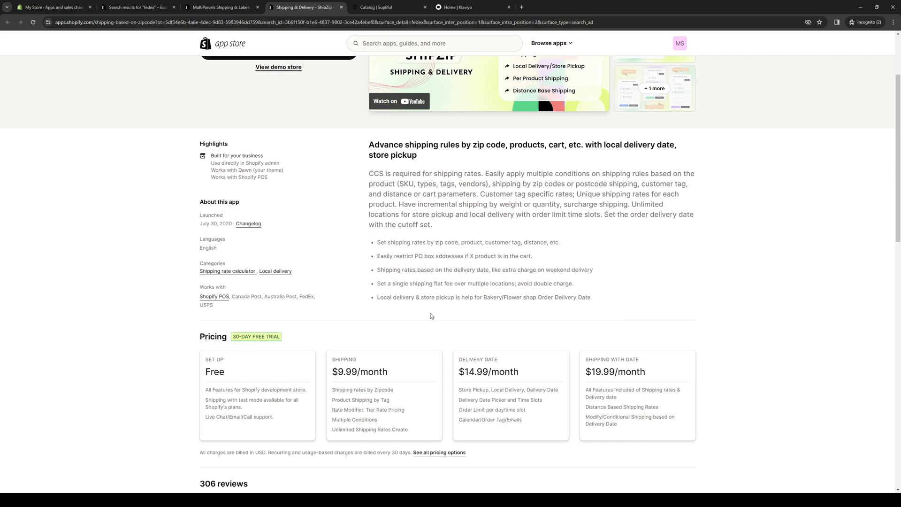
{"action": "scroll", "scroll_direction": "up", "scroll_amount": 3}
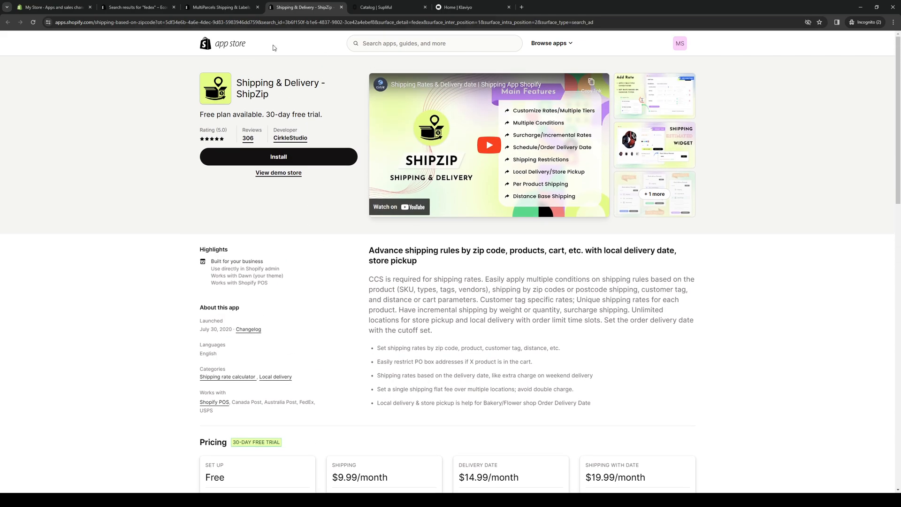
{"action": "scroll", "scroll_direction": "down", "scroll_amount": 3}
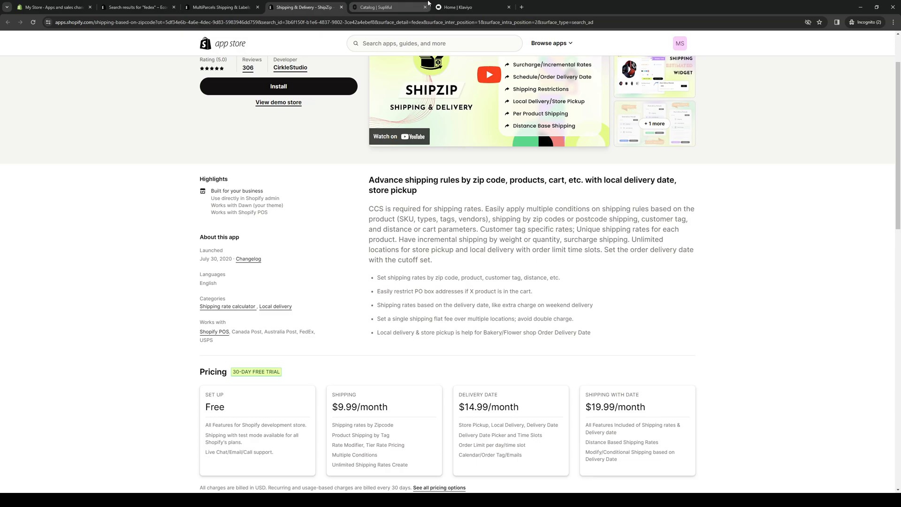
{"action": "left_click", "coordinate": [138, 7]}
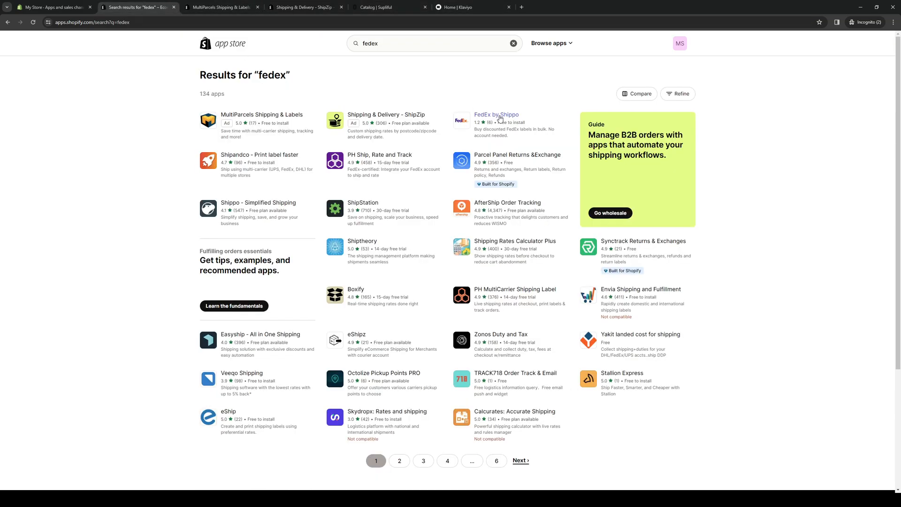
- Browse the FedEx by Shippo listing, free with a 1.2 rating
{"action": "left_click", "coordinate": [496, 115]}
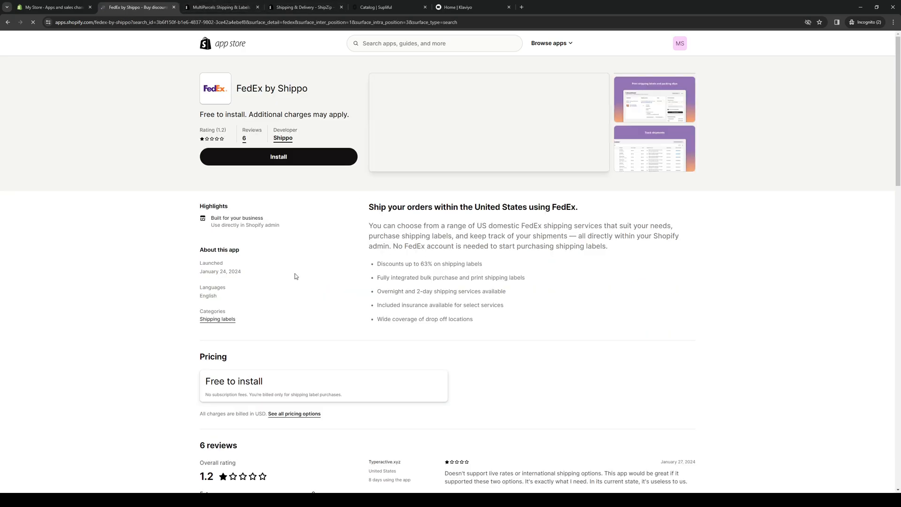
{"action": "scroll", "scroll_direction": "down", "scroll_amount": 3}
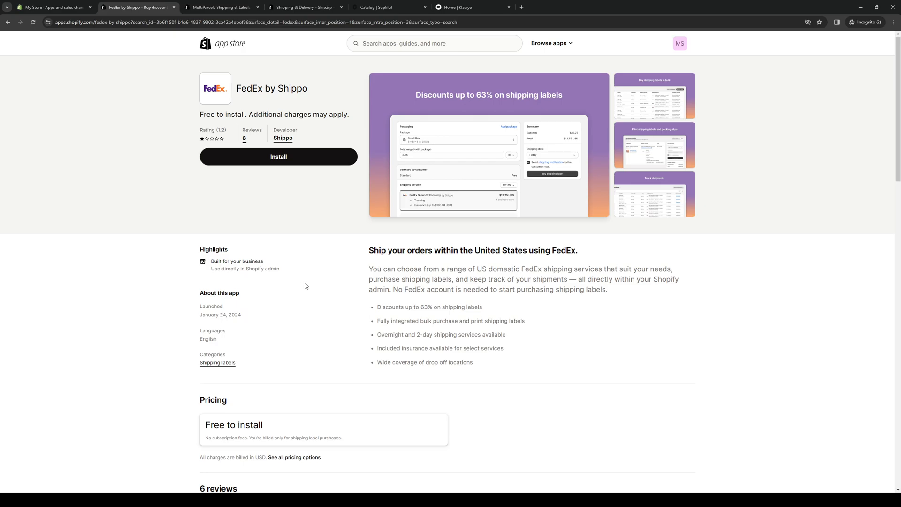
{"action": "scroll", "scroll_direction": "down", "scroll_amount": 3}
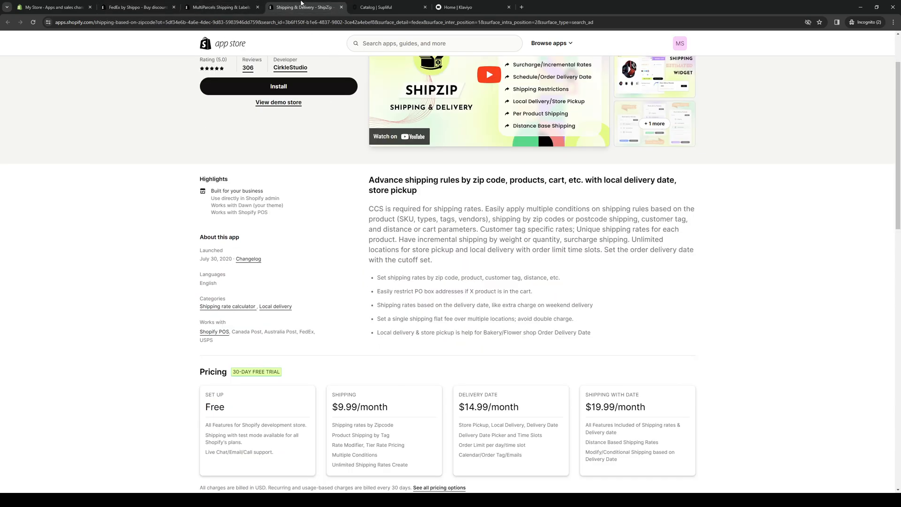
- Install ShipZip from its listing to reach the data access install screen
{"action": "scroll", "scroll_direction": "up", "scroll_amount": 3}
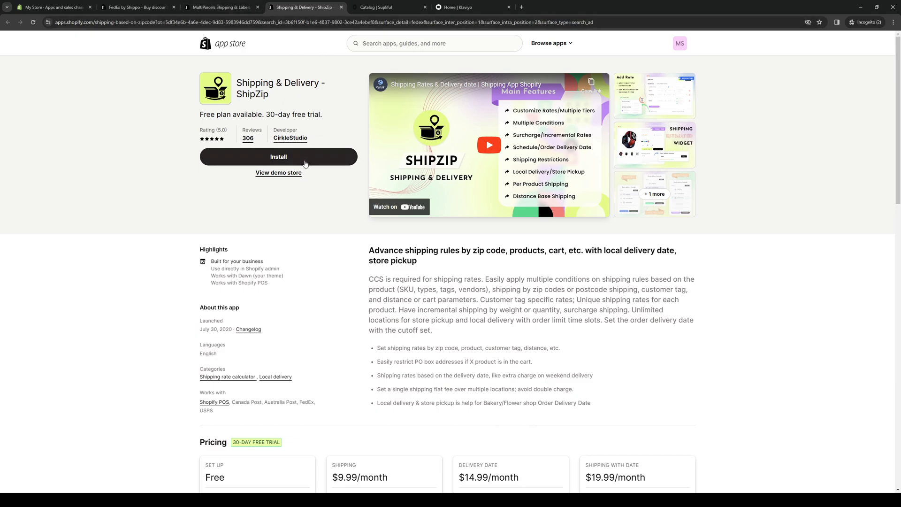
{"action": "left_click", "coordinate": [278, 157]}
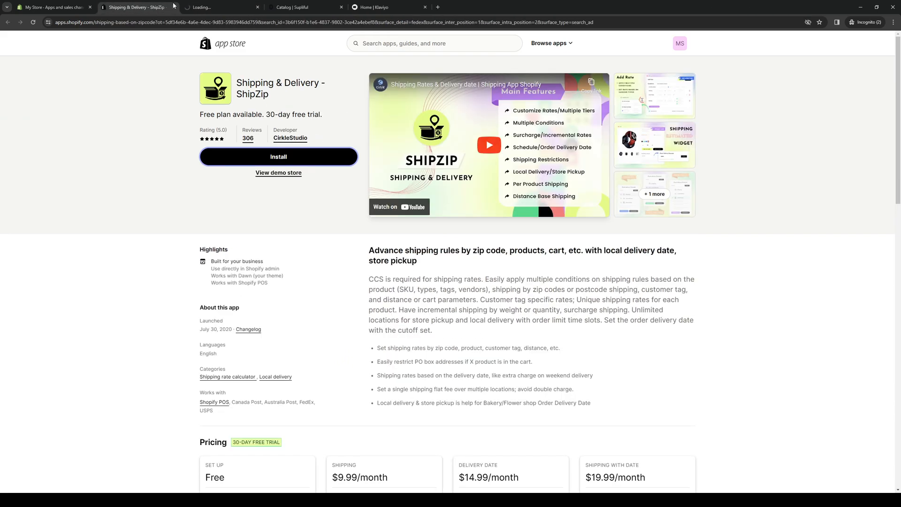
{"action": "left_click", "coordinate": [278, 156]}
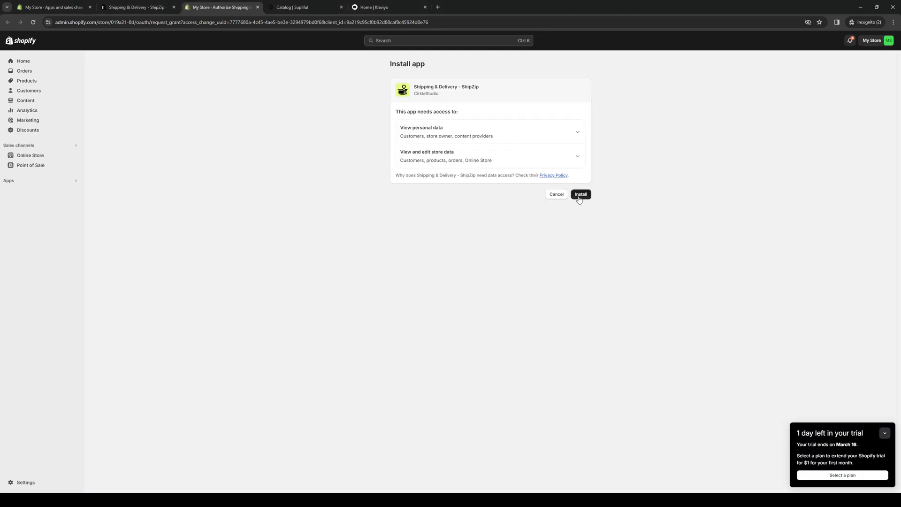
- Approve ShipZip's requested data access to finish installing and show its dashboard
{"action": "left_click", "coordinate": [581, 194]}
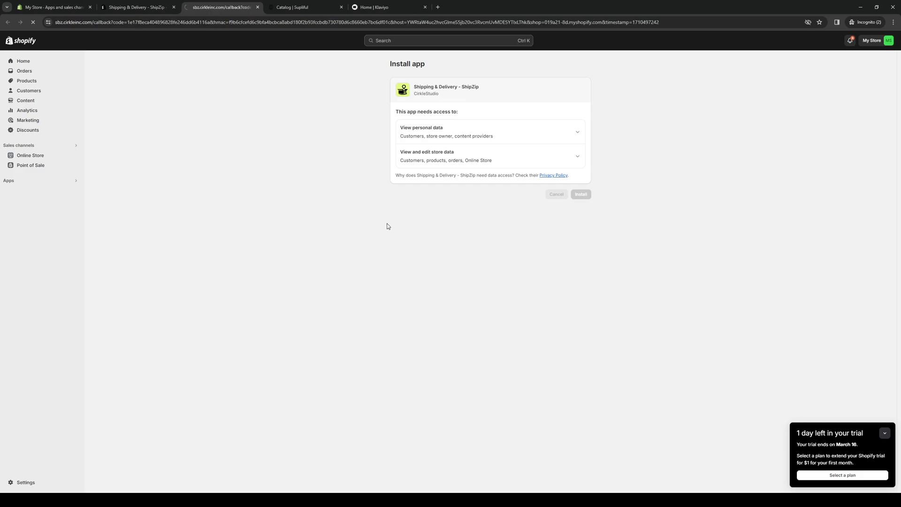
{"action": "left_click", "coordinate": [580, 194]}
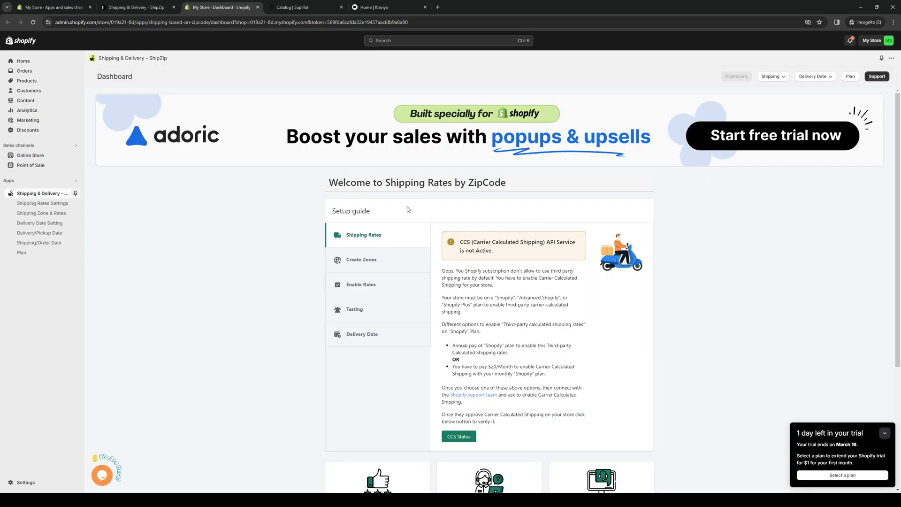
{"action": "scroll", "scroll_direction": "down", "scroll_amount": 3}
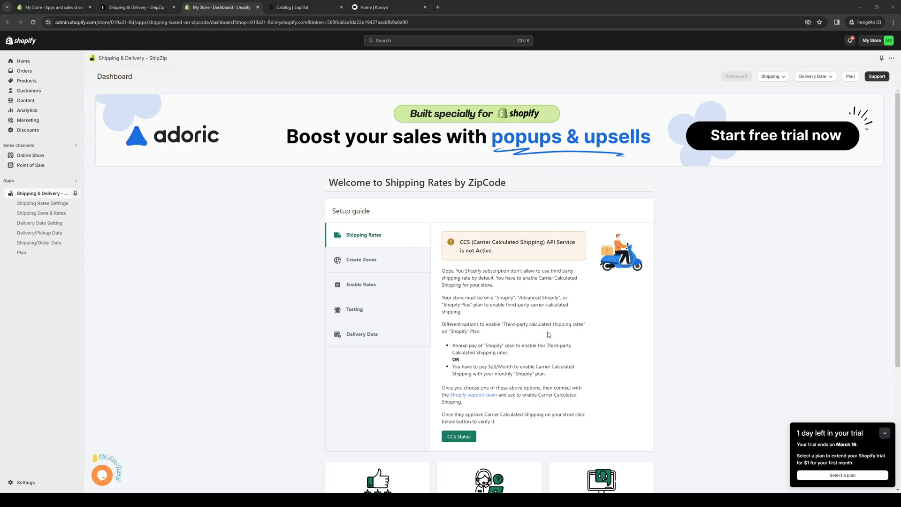
{"action": "mouse_move", "coordinate": [543, 353]}
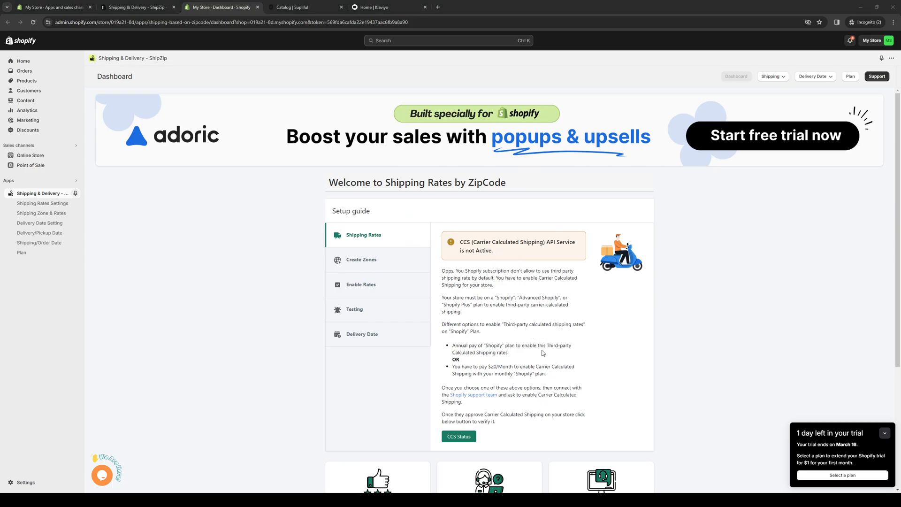